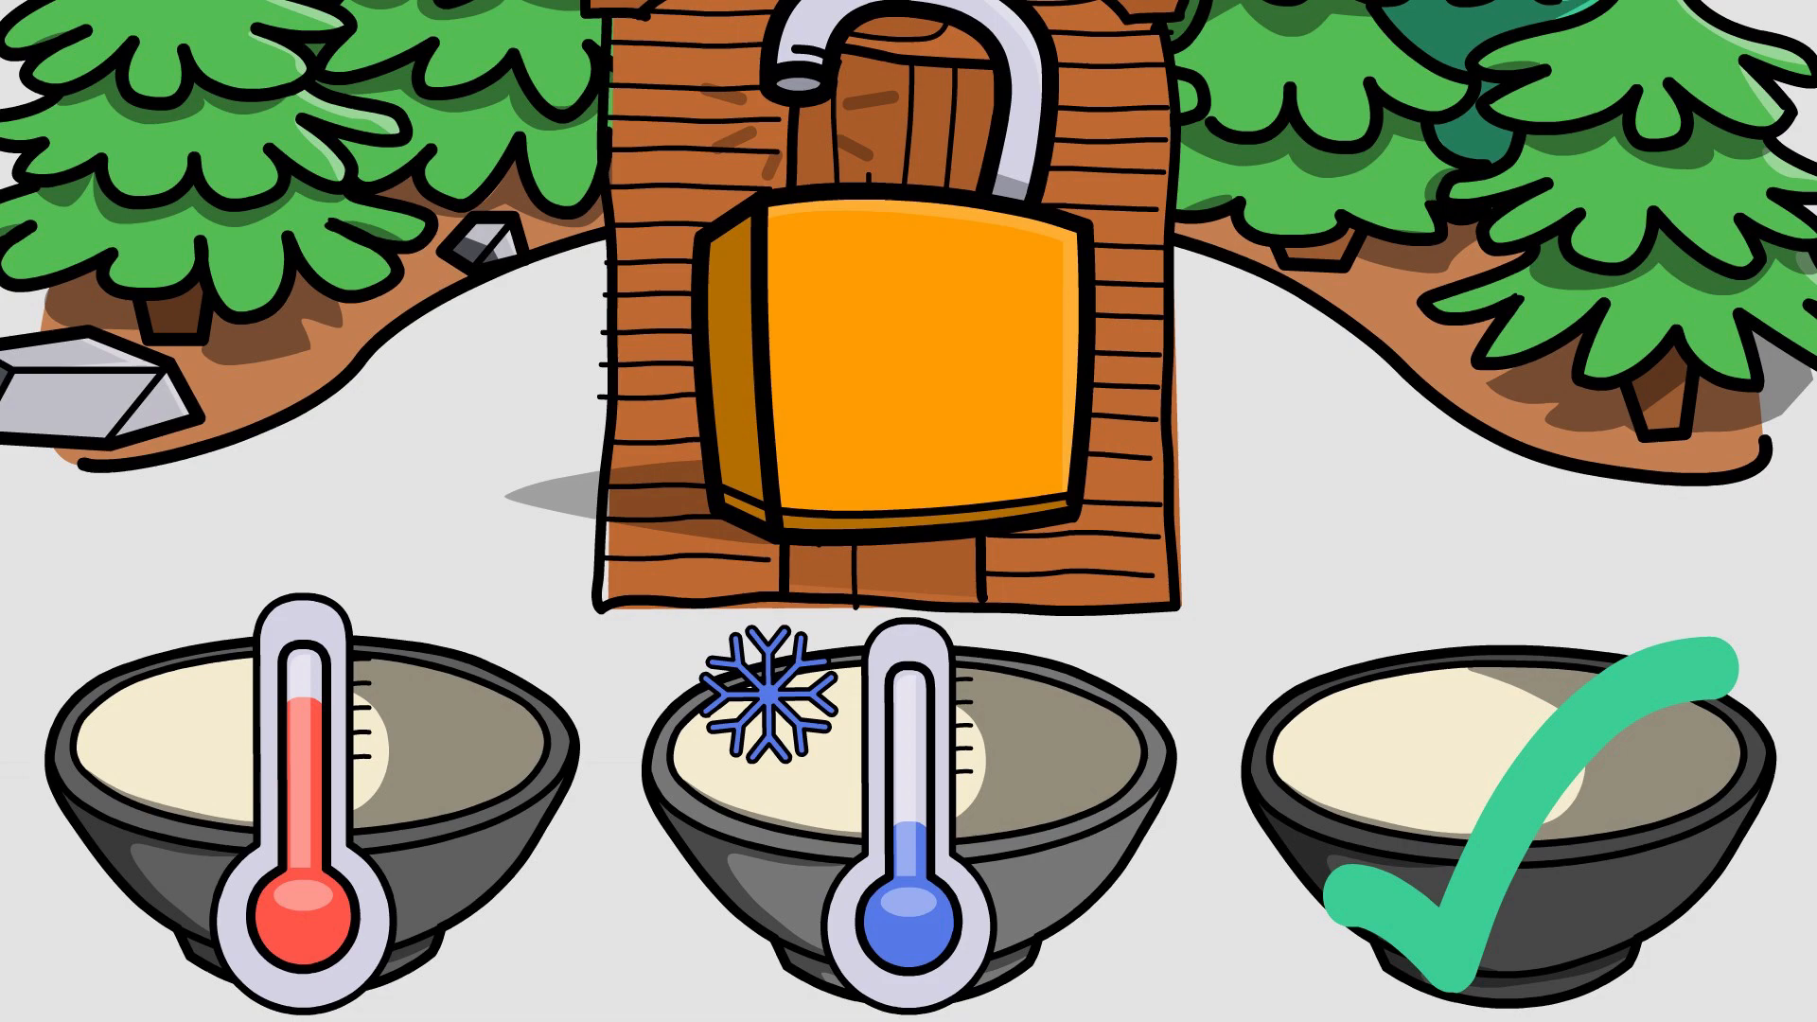
scroll("down", 3)
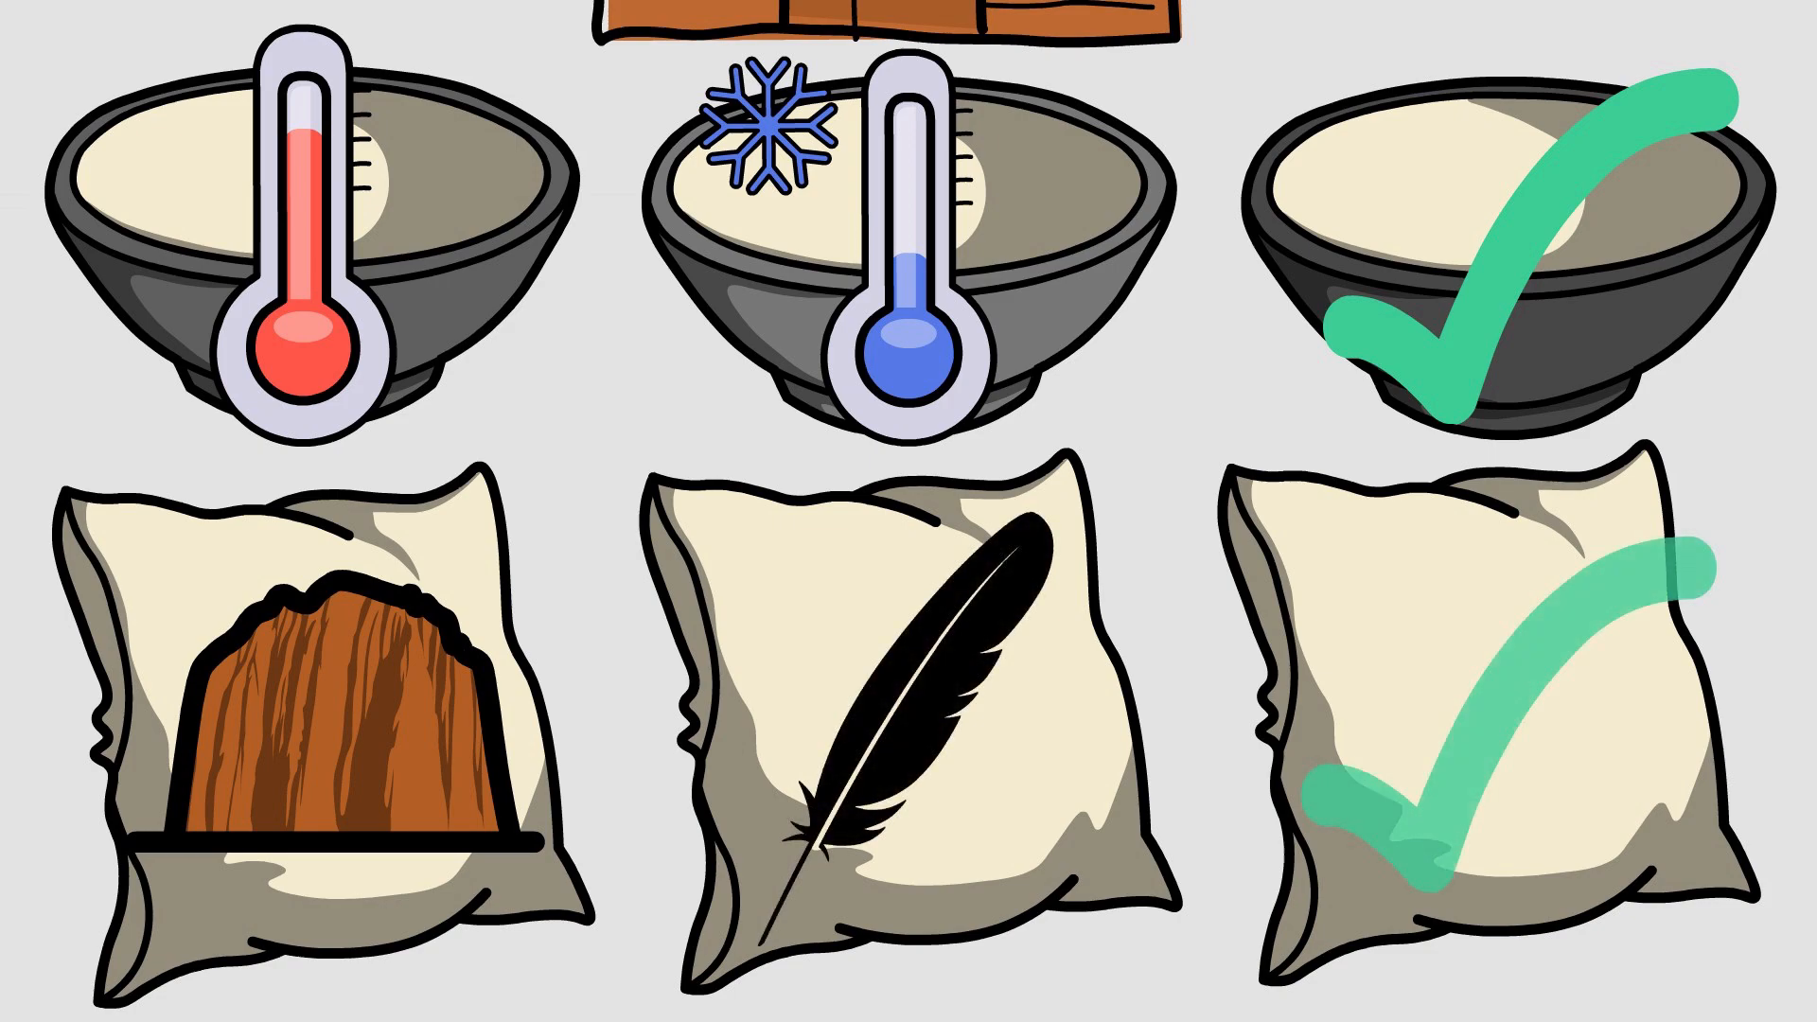
scroll("down", 3)
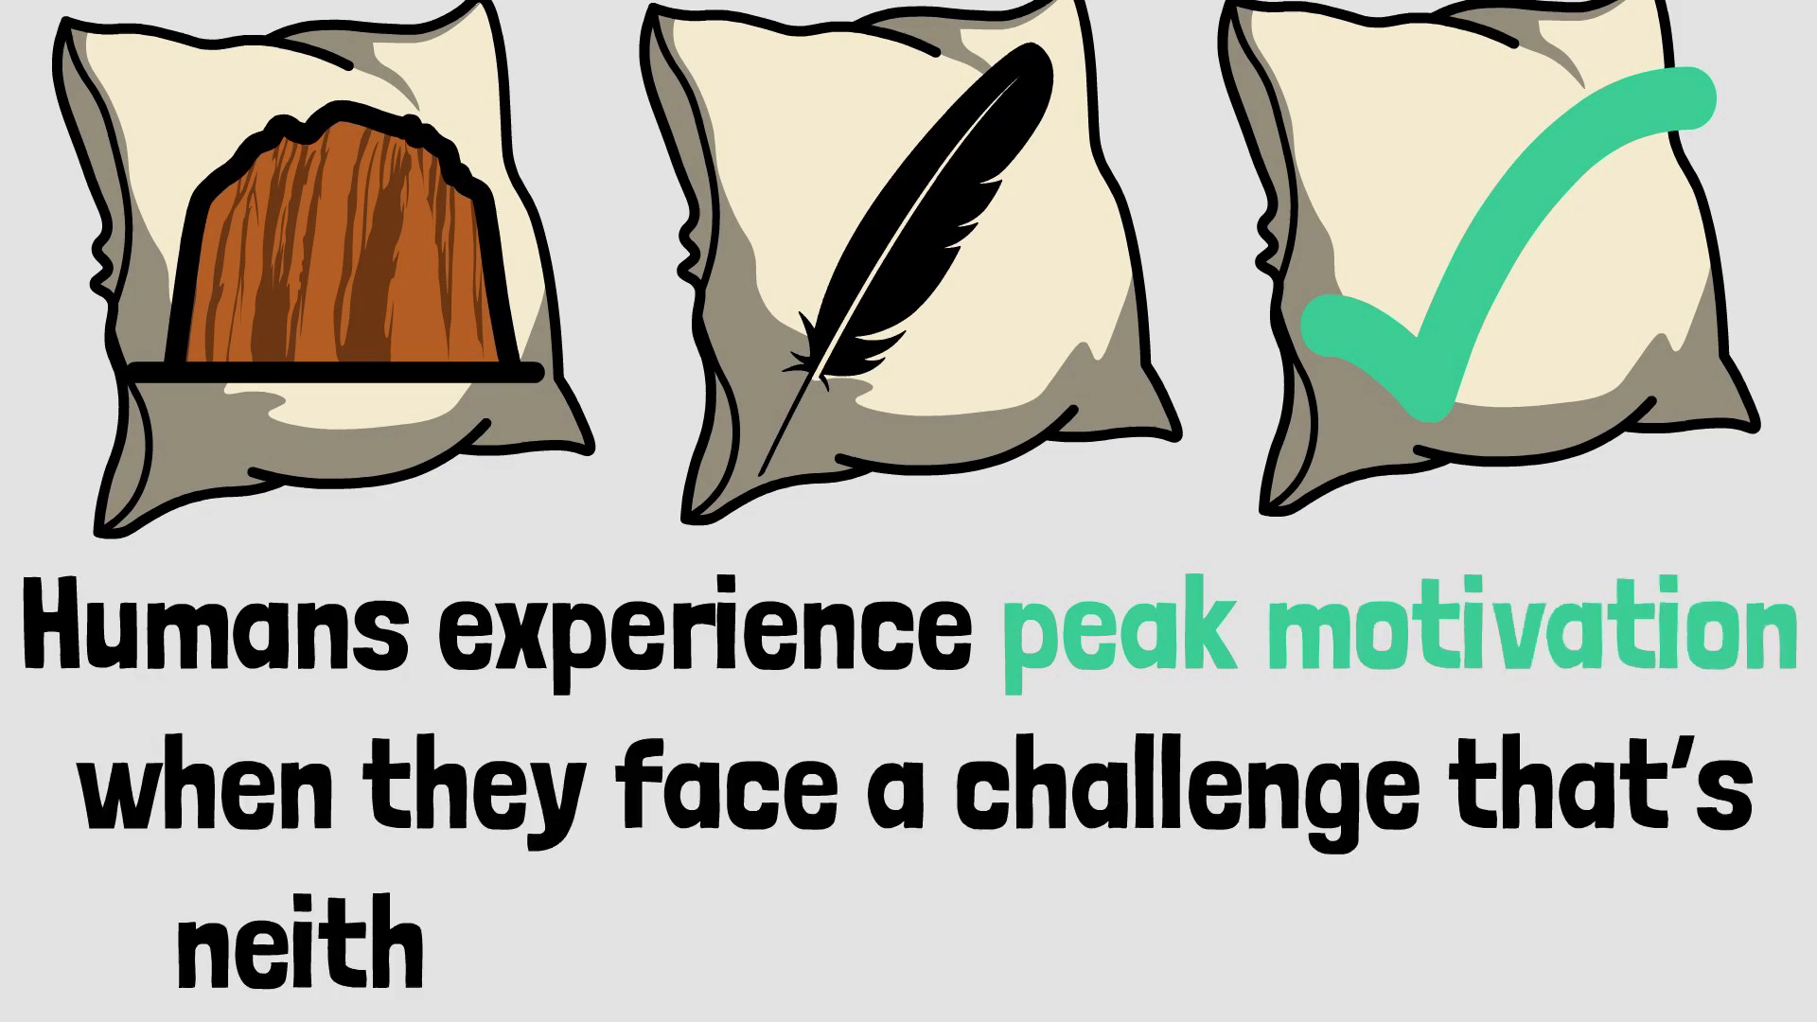
type("neither too hard nor too easy.")
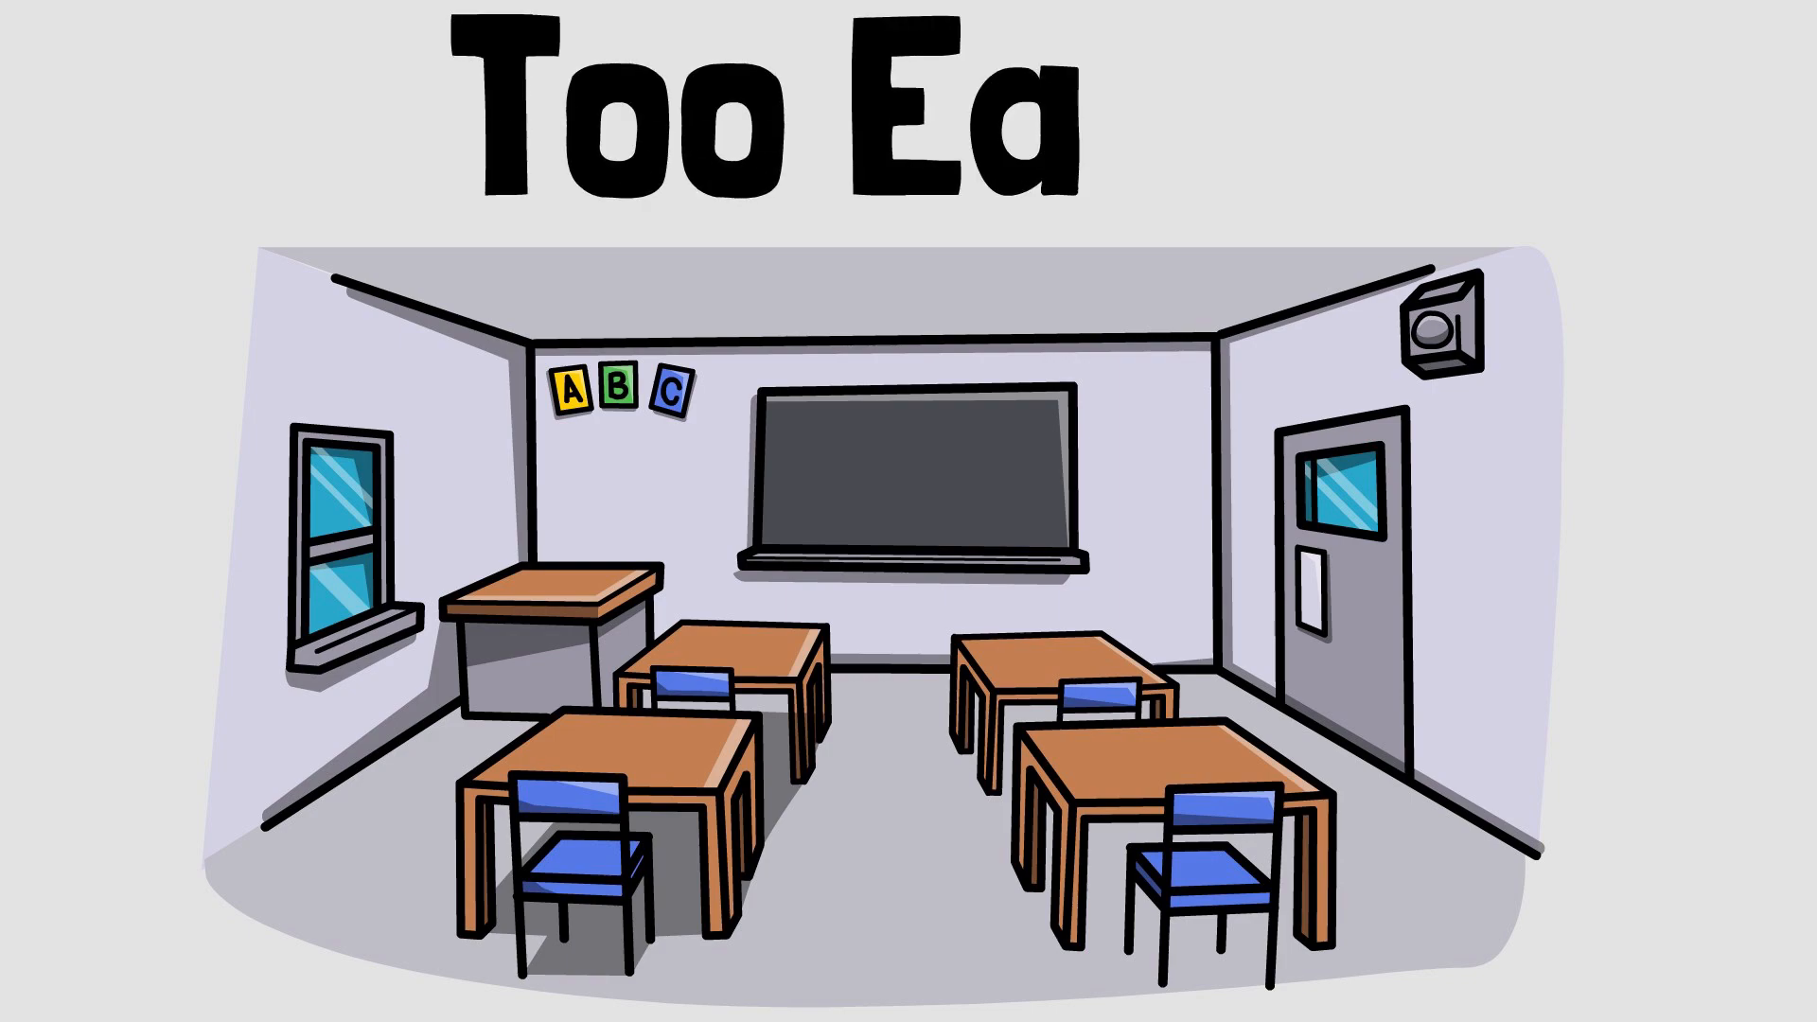
type("sy")
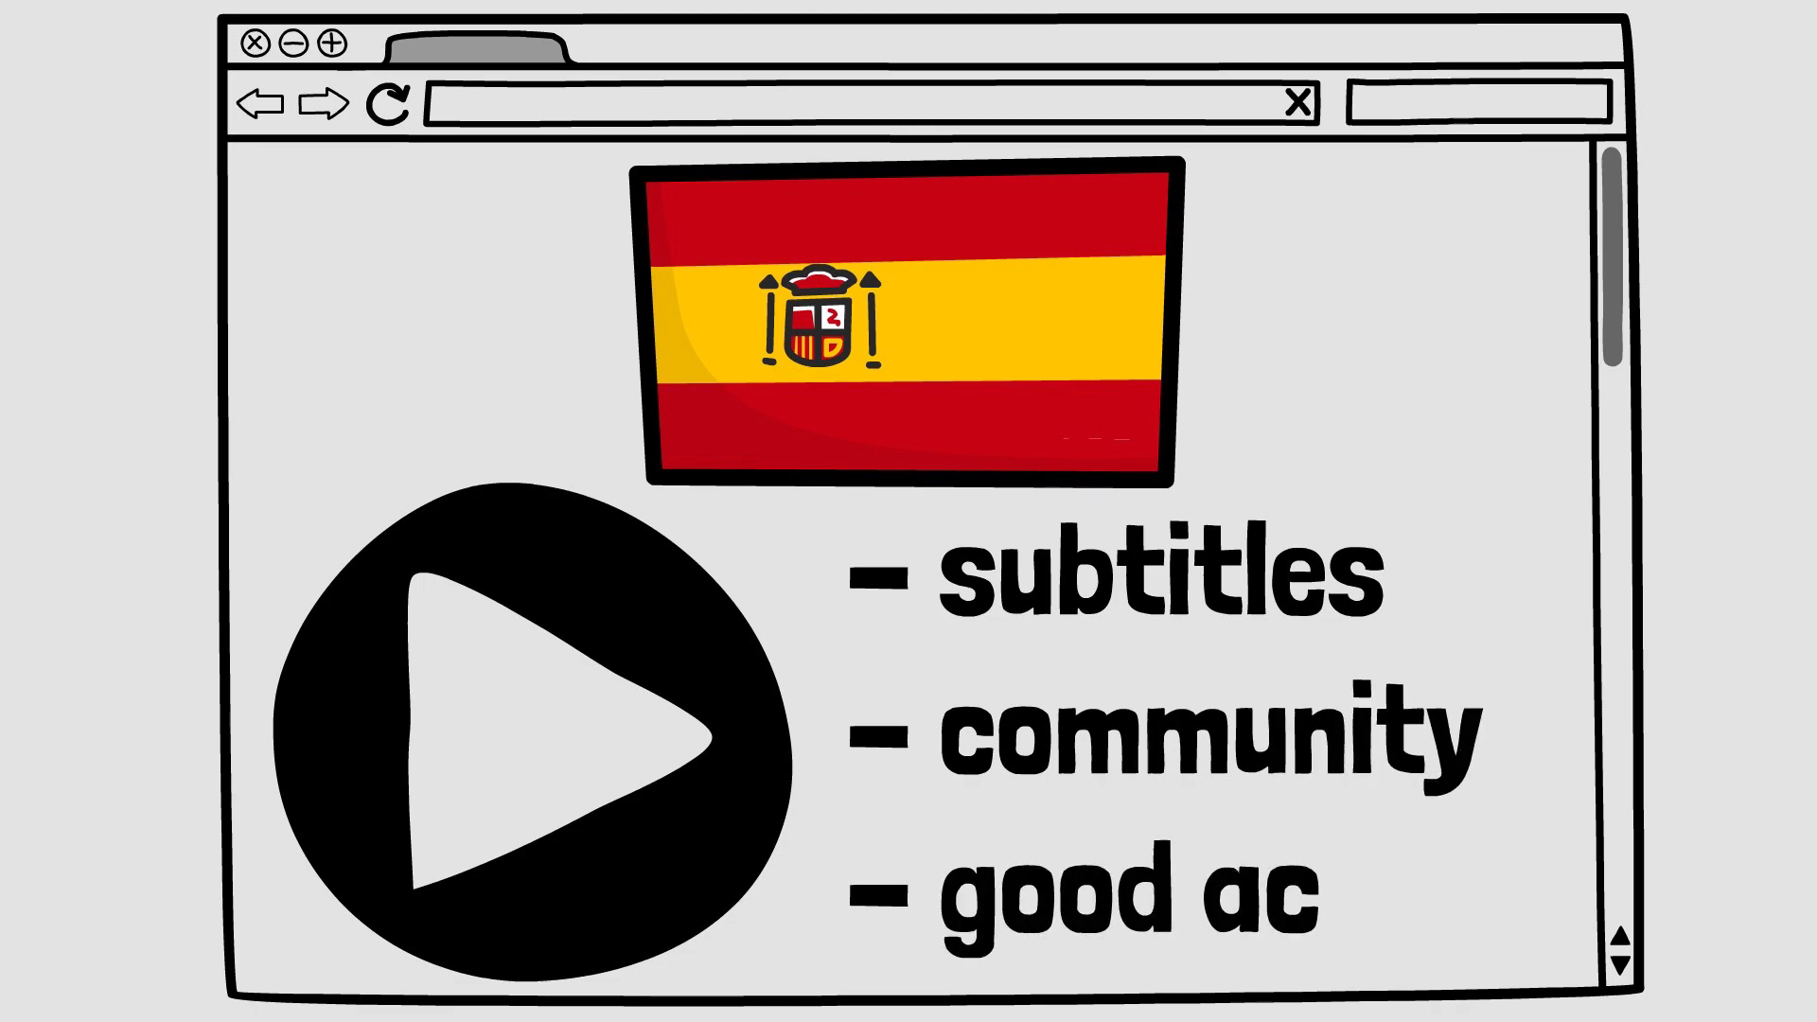
type("tors")
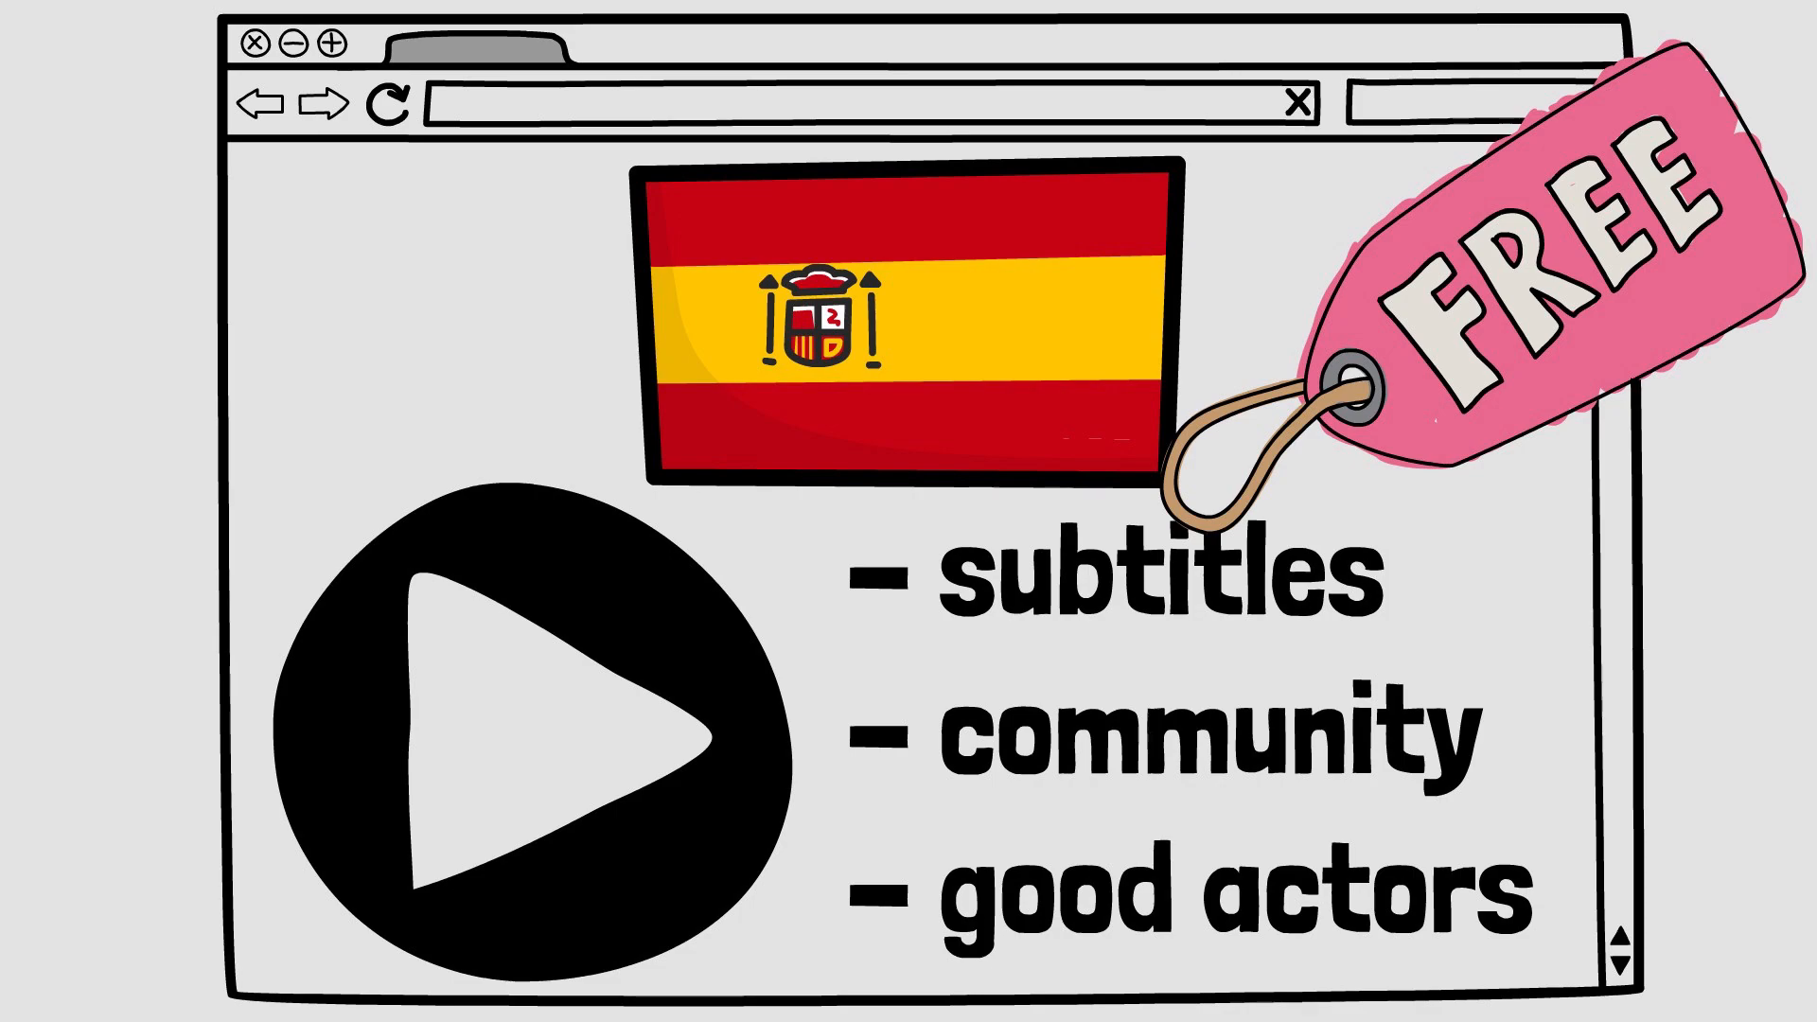
type("(no product placement)")
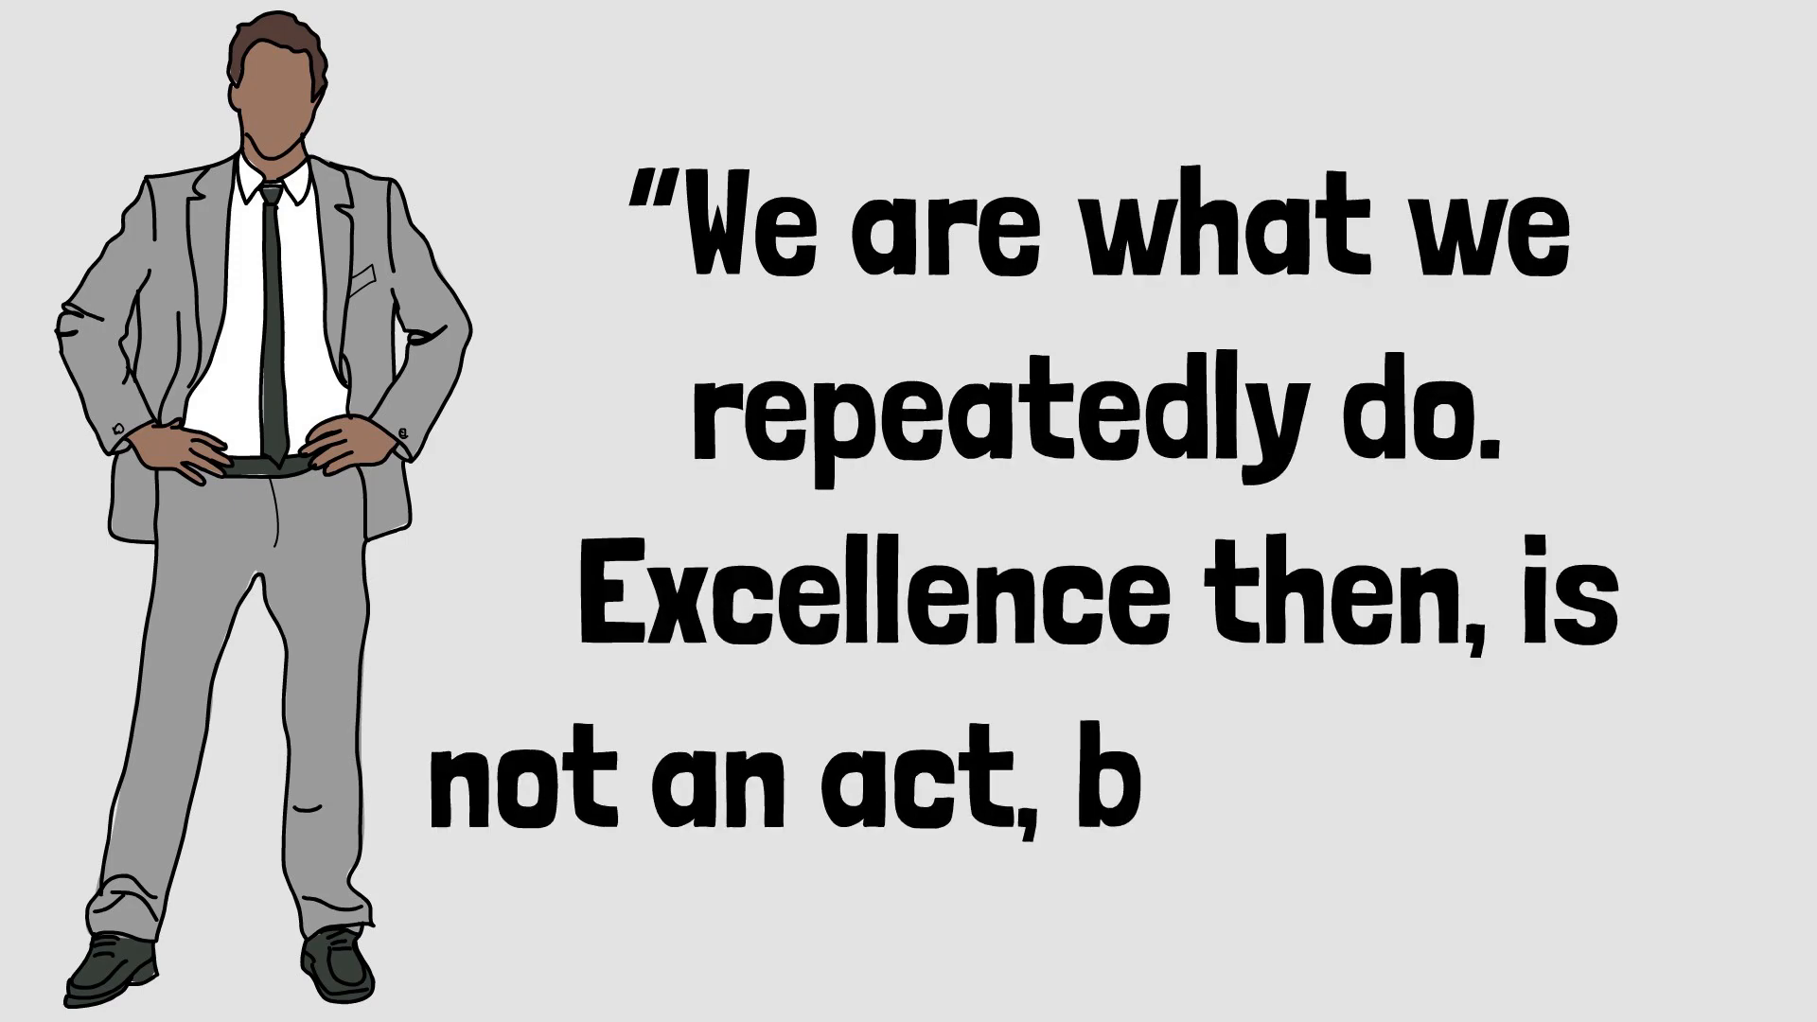
type("ut a habit.\"")
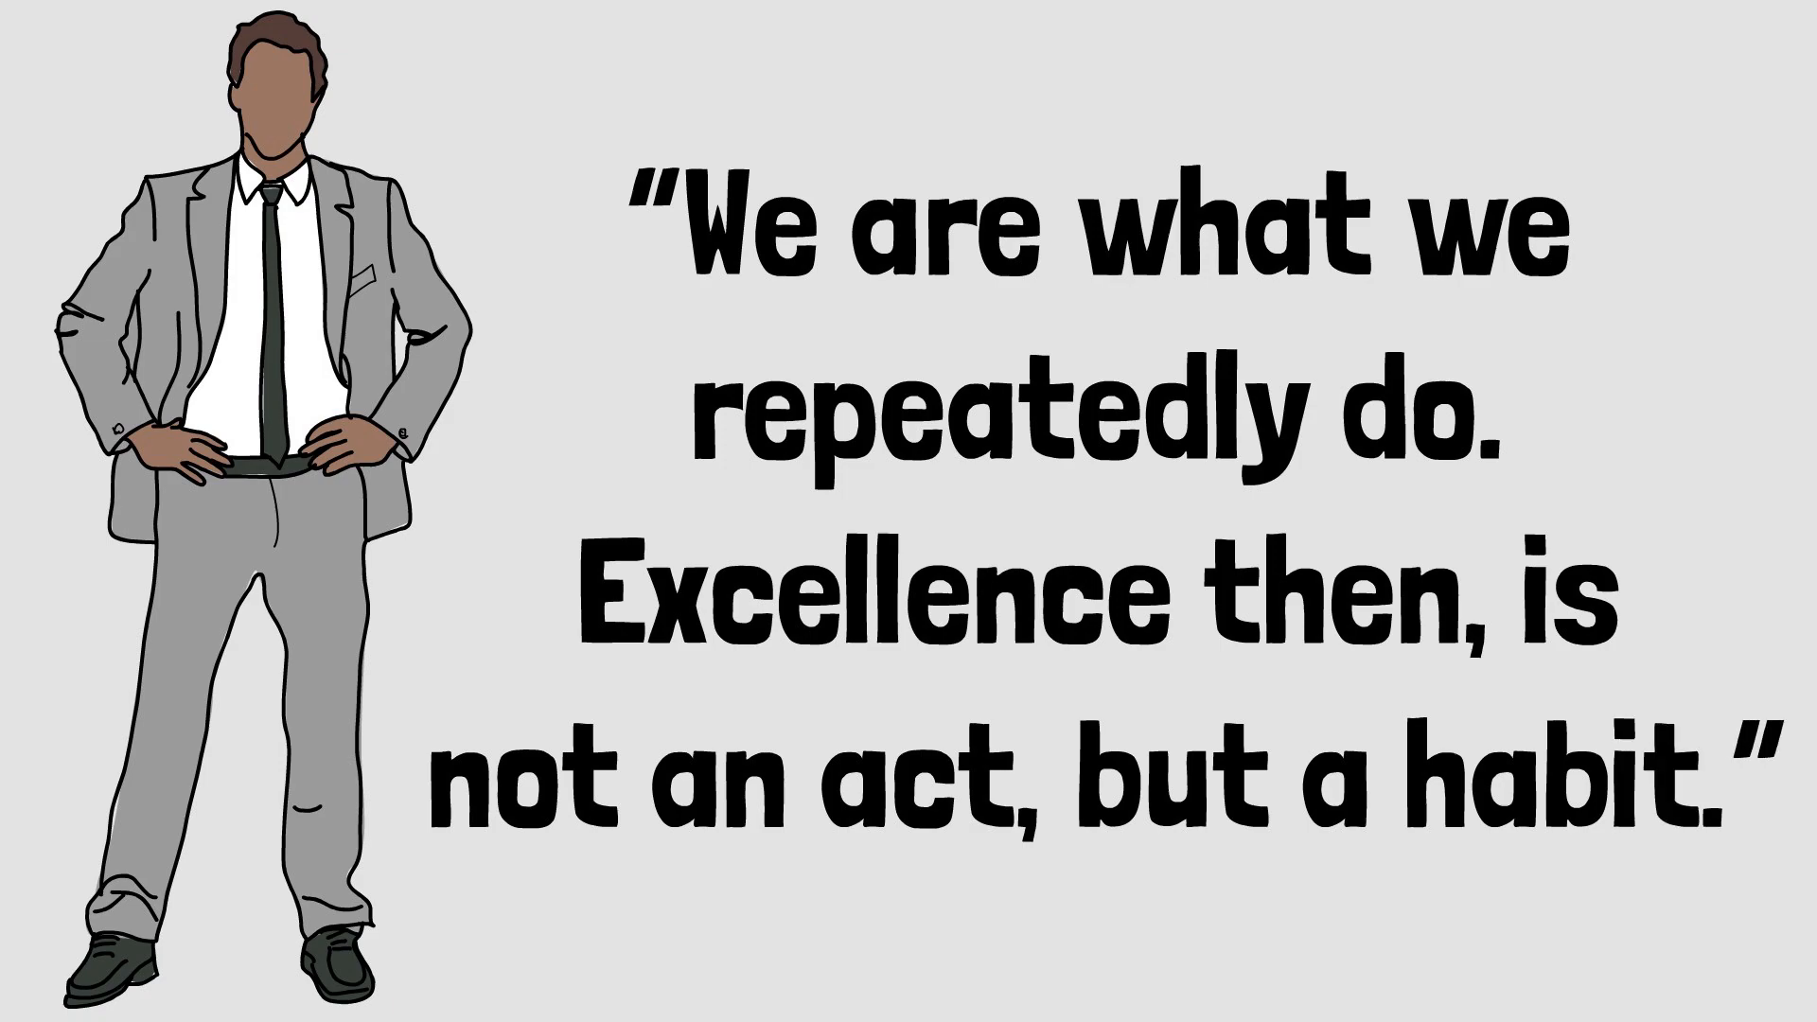